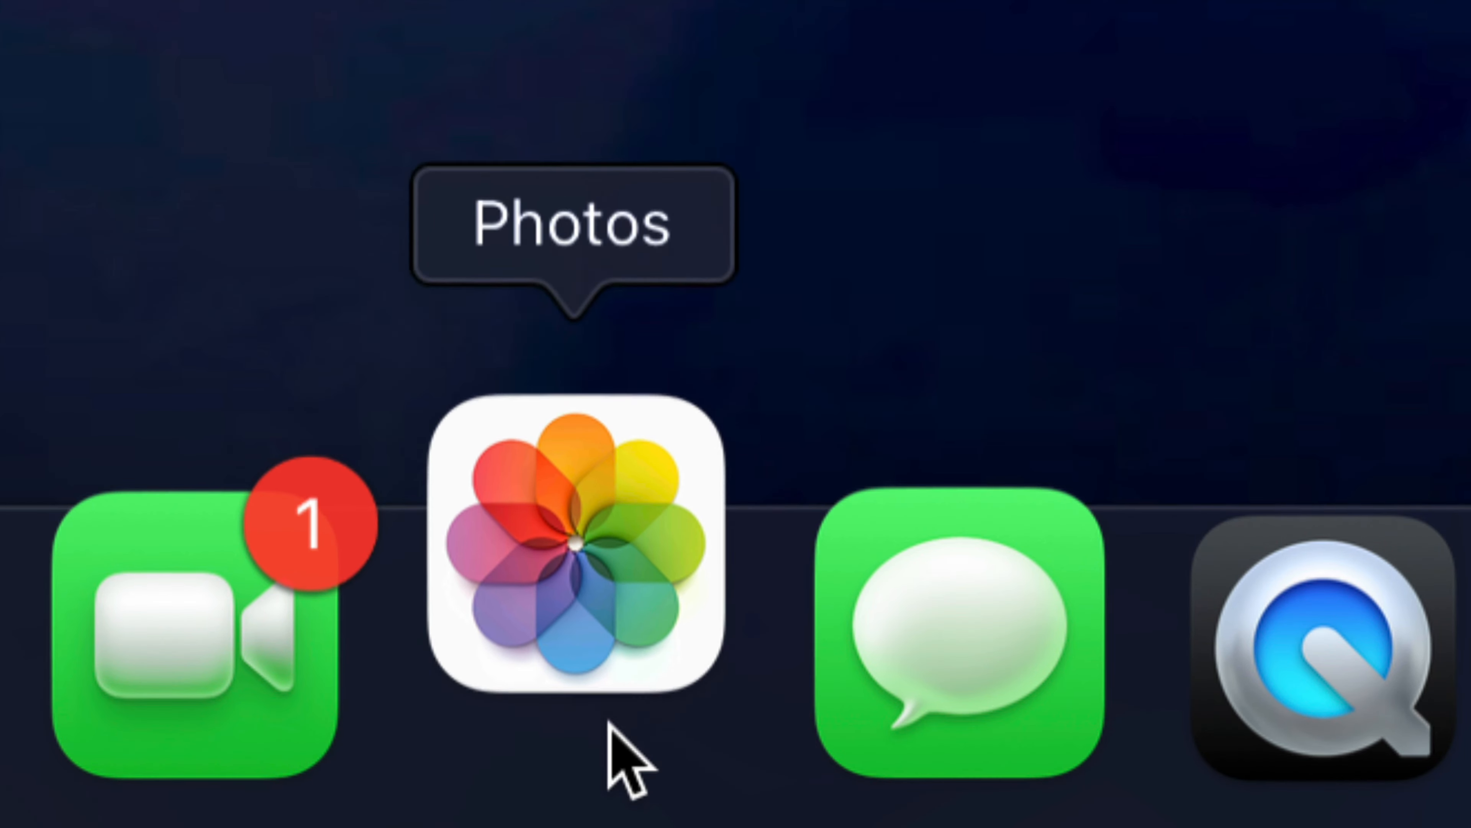
Launch Photos from the Dock and view the library grid of all photos
click(573, 553)
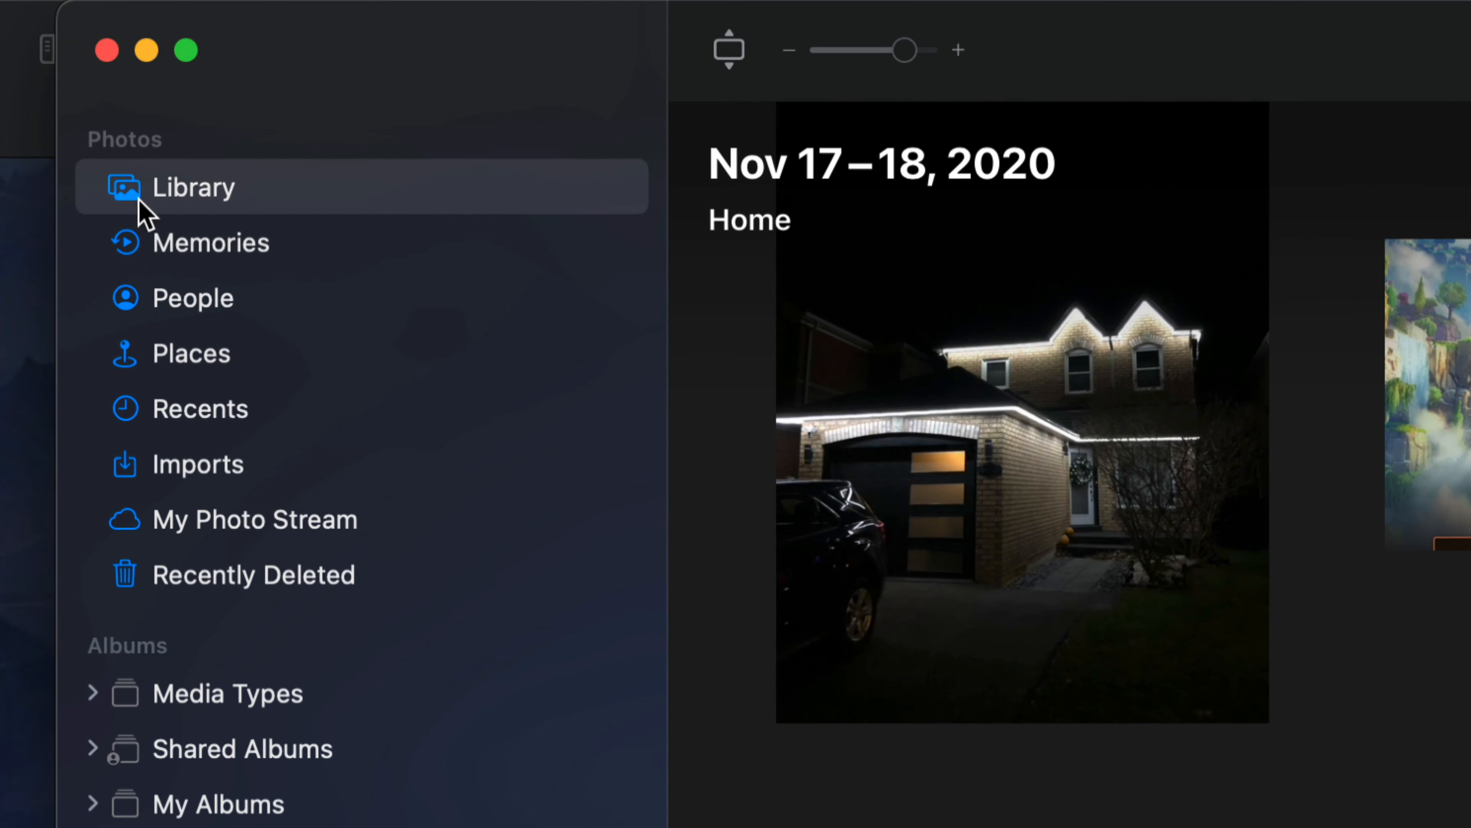
mouse_move(200, 558)
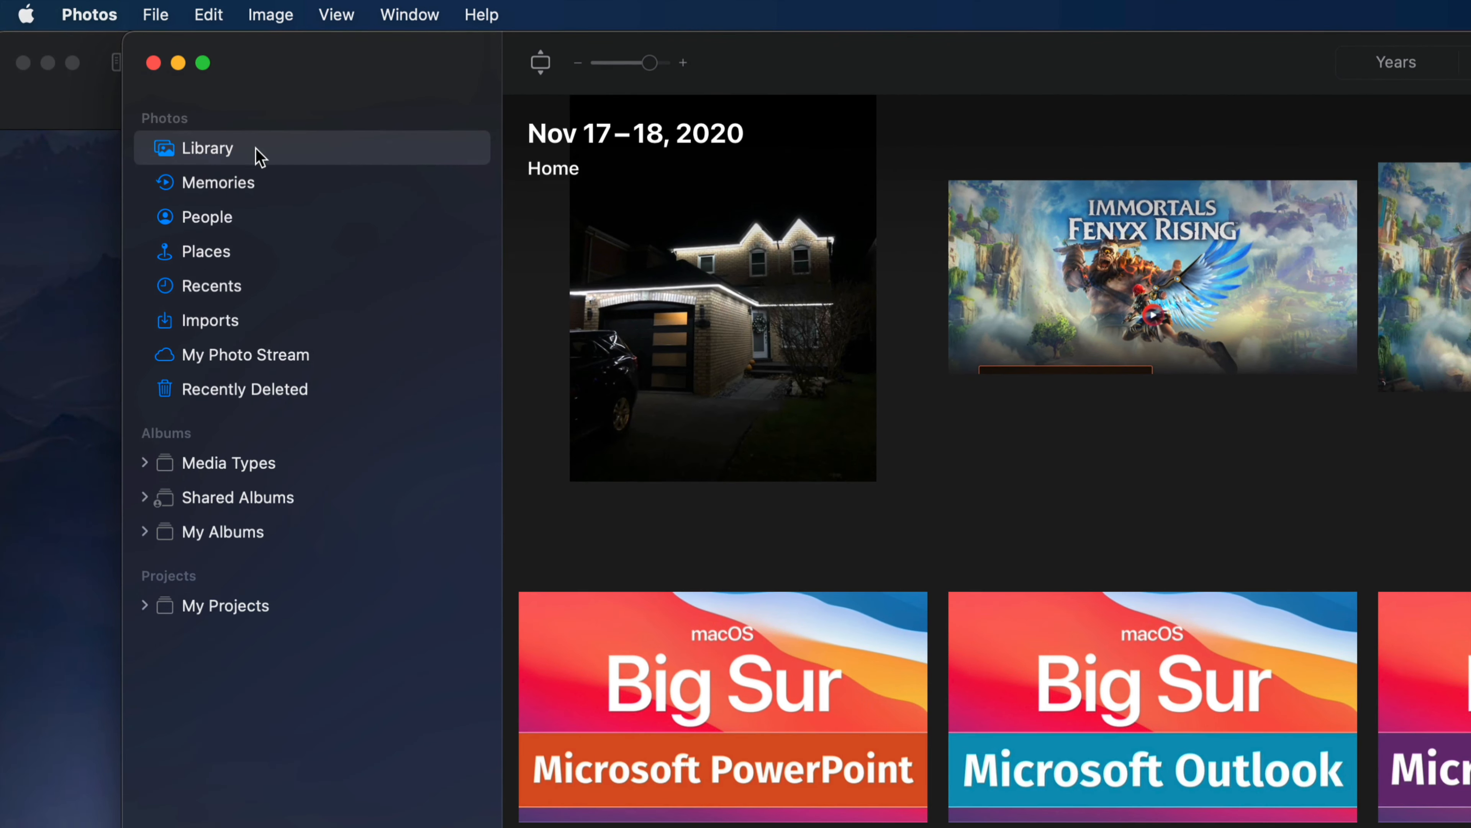
scroll(down, 3)
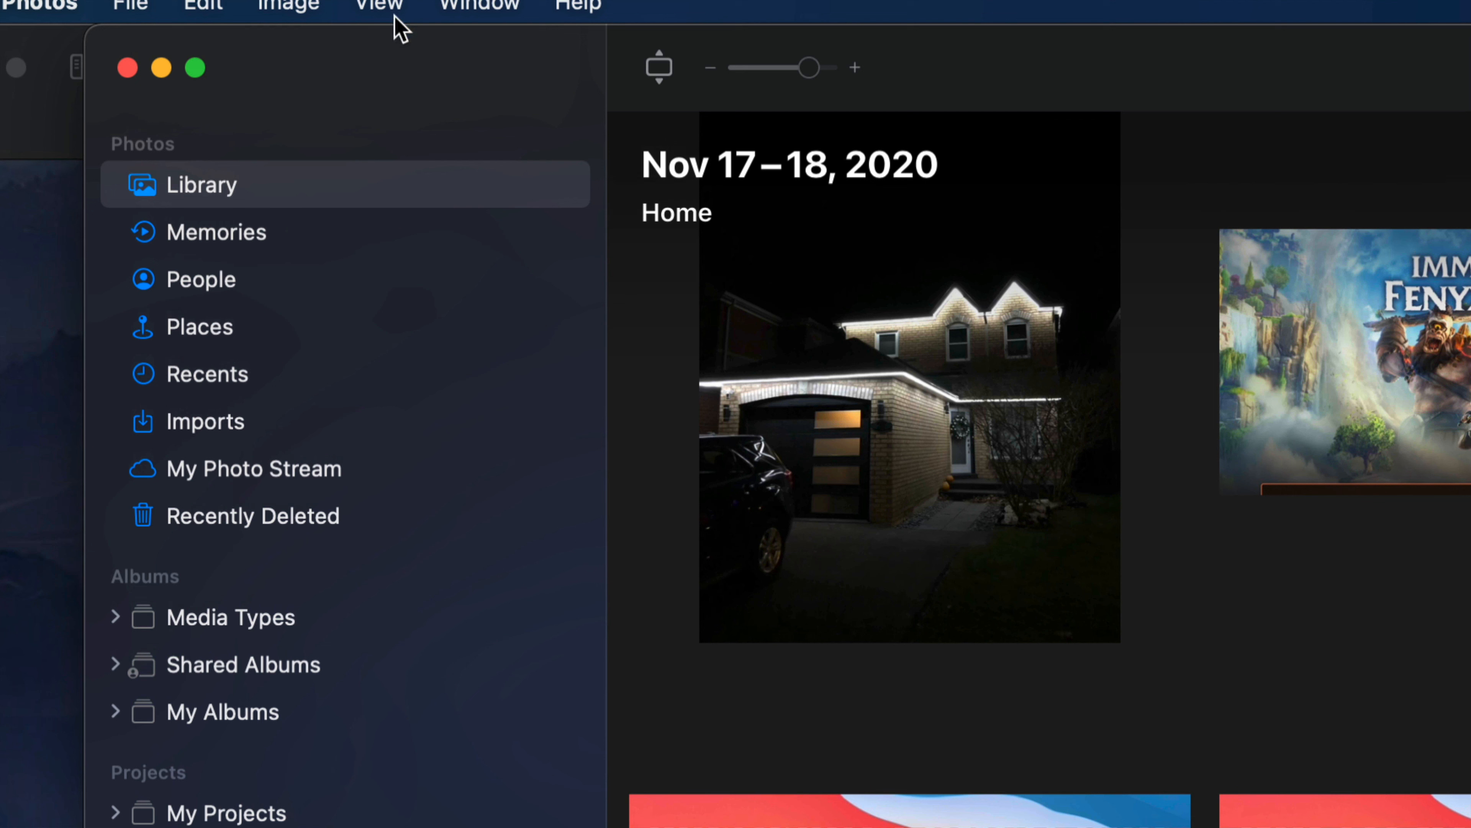
mouse_move(385, 222)
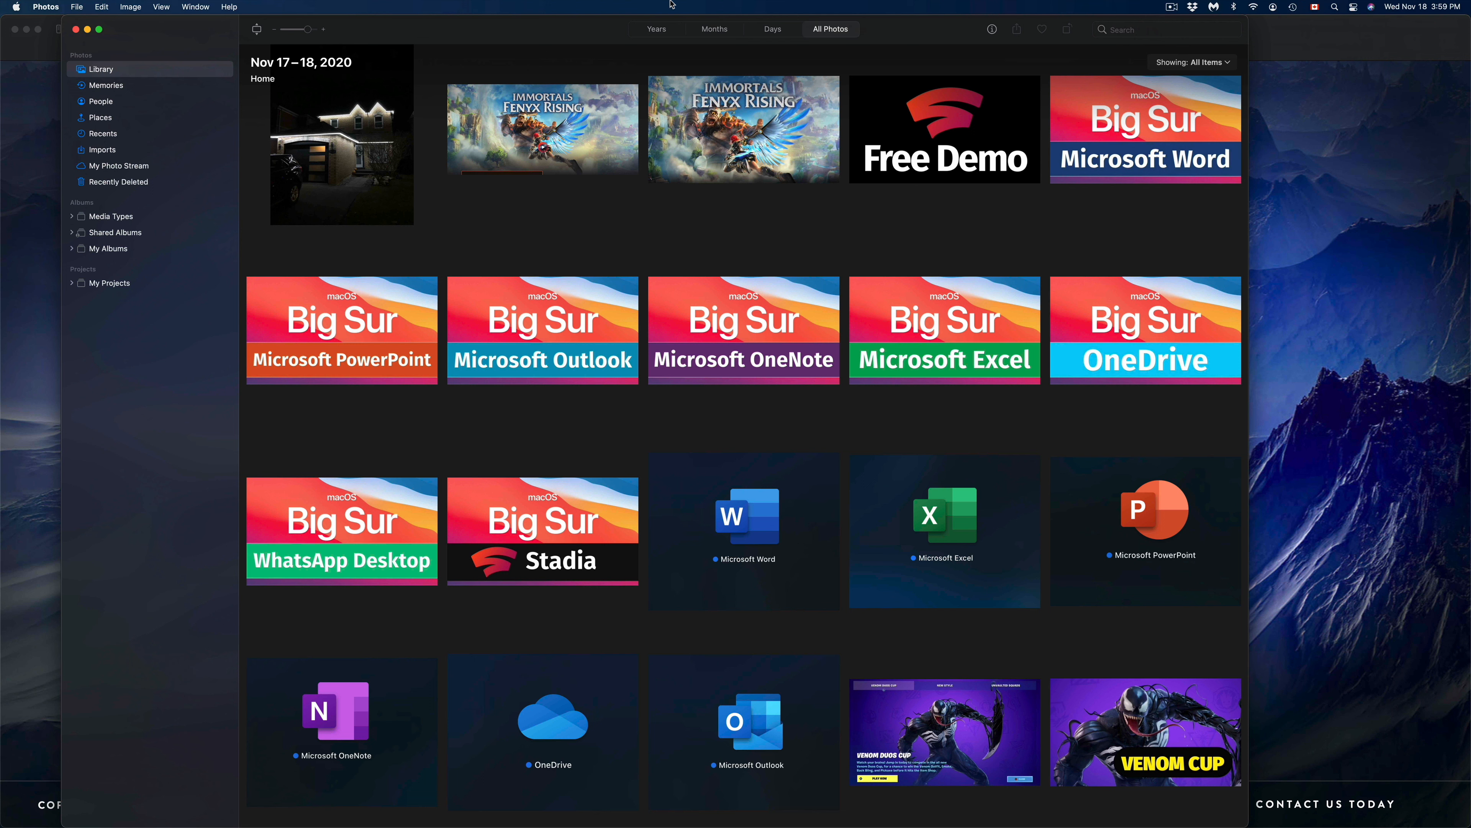
mouse_move(946, 142)
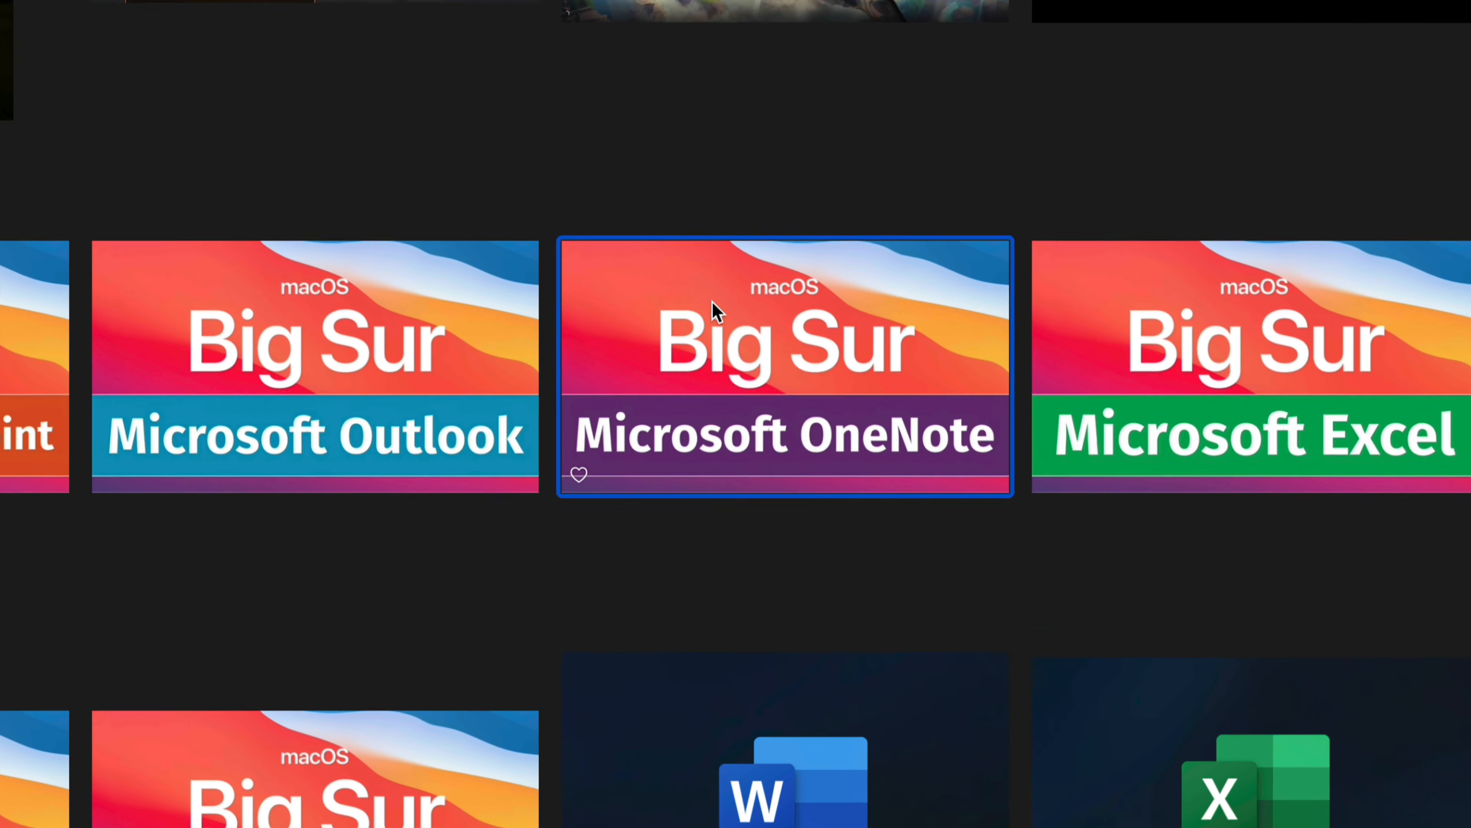
Delete a chosen Big Sur photo via Delete 1 Photo and confirm it
scroll(right, 3)
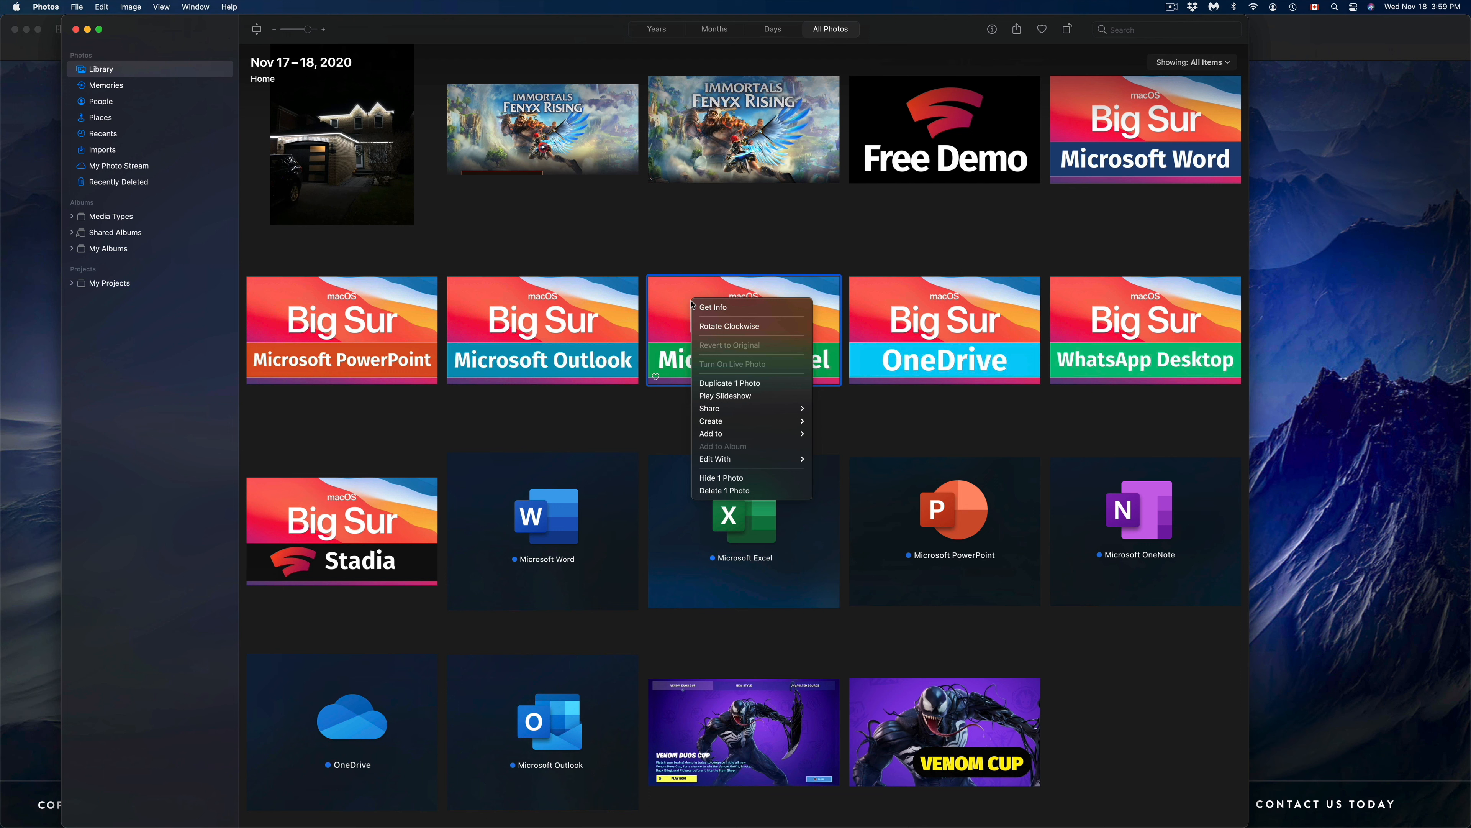
mouse_move(745, 490)
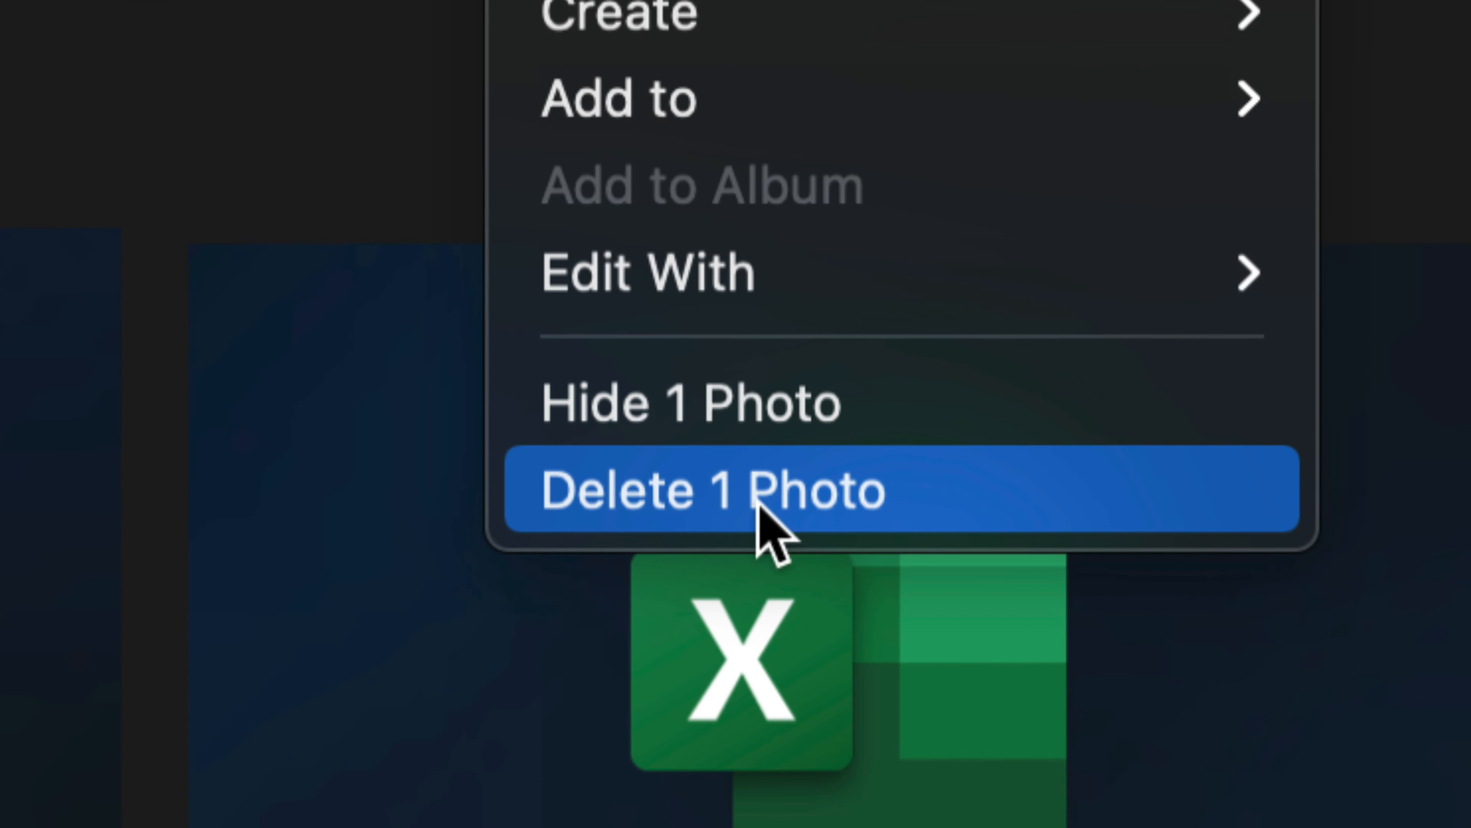
click(713, 489)
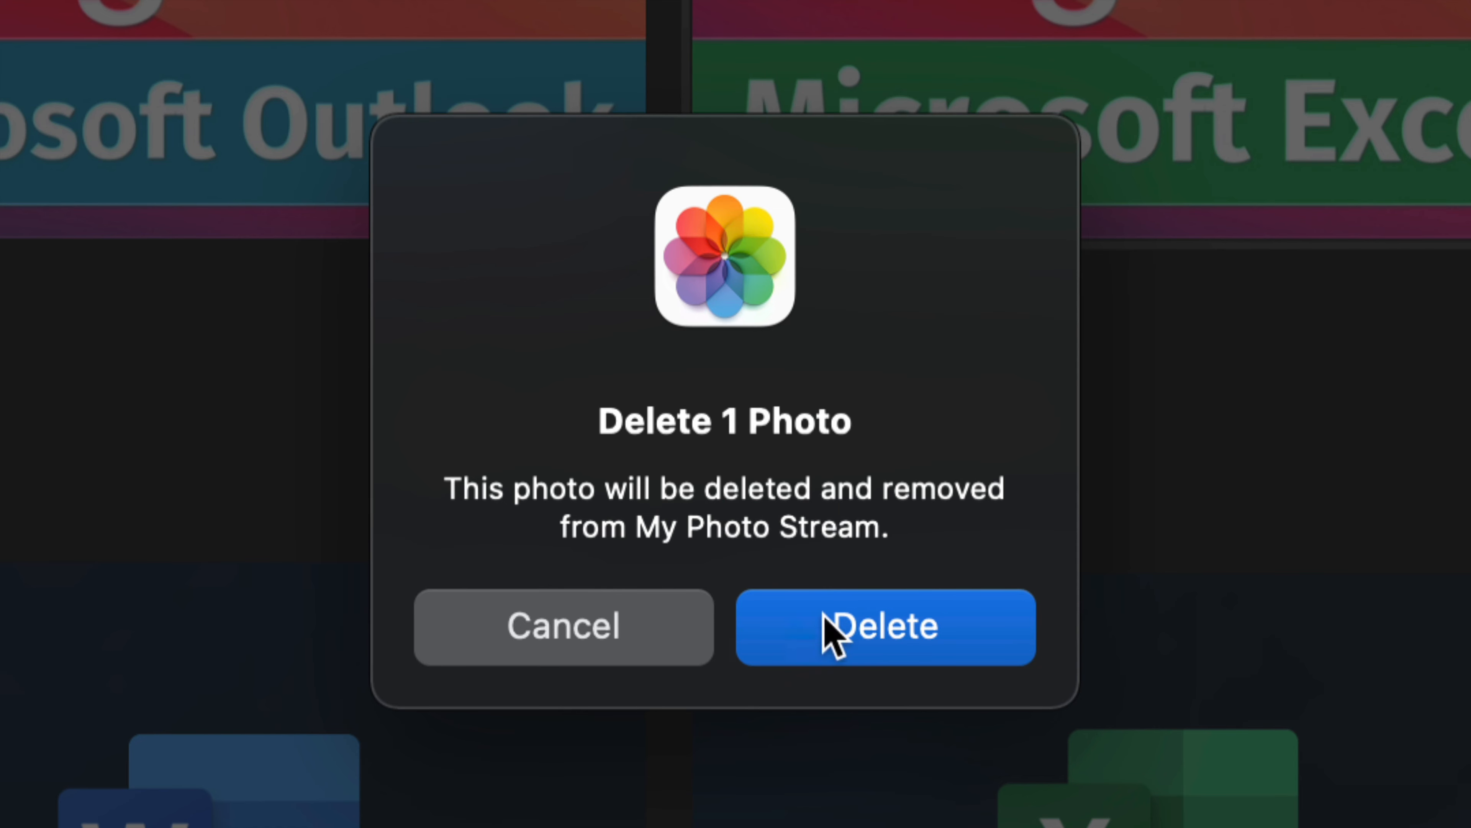
click(884, 626)
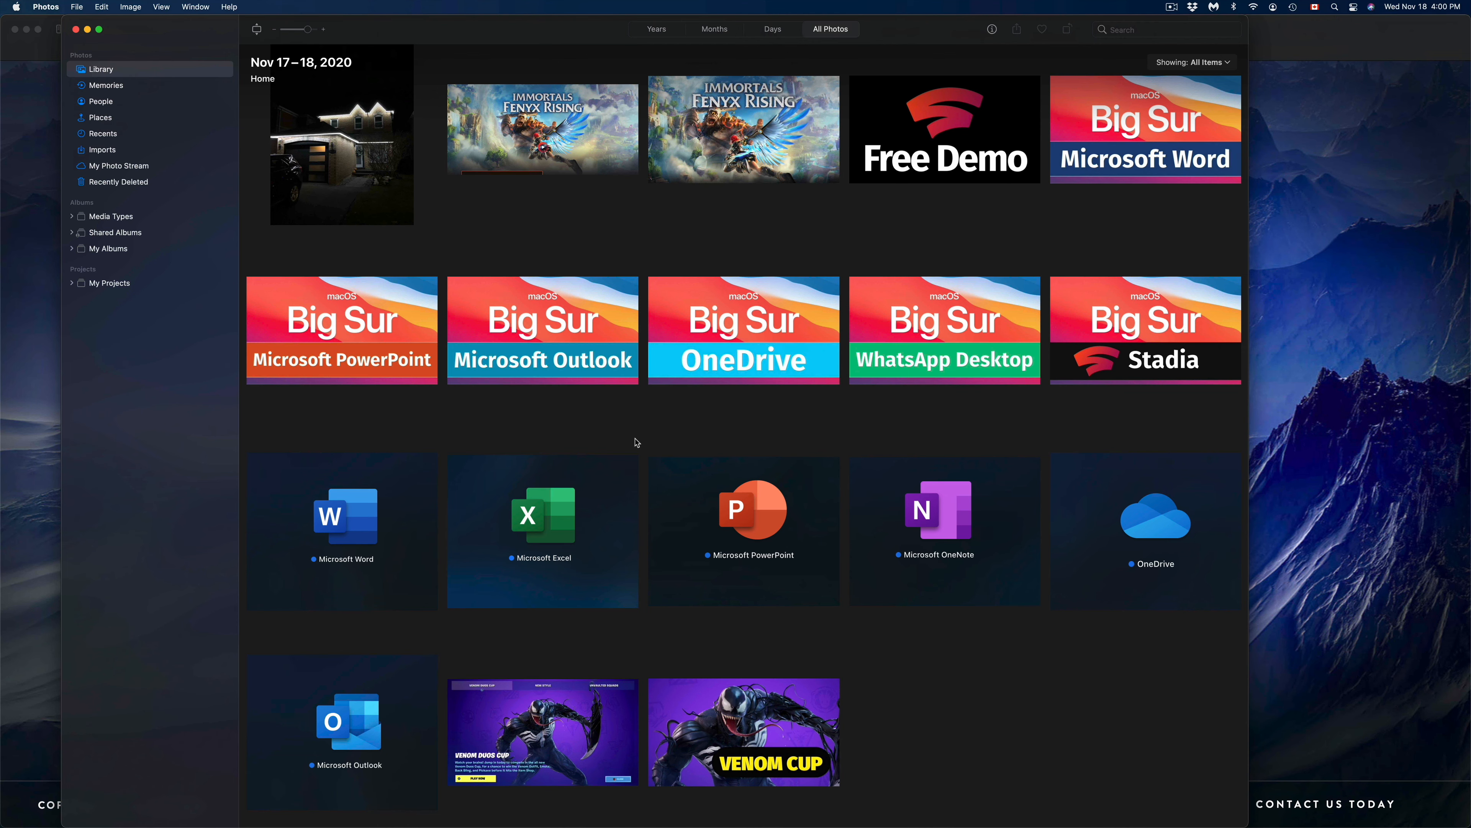
mouse_move(997, 651)
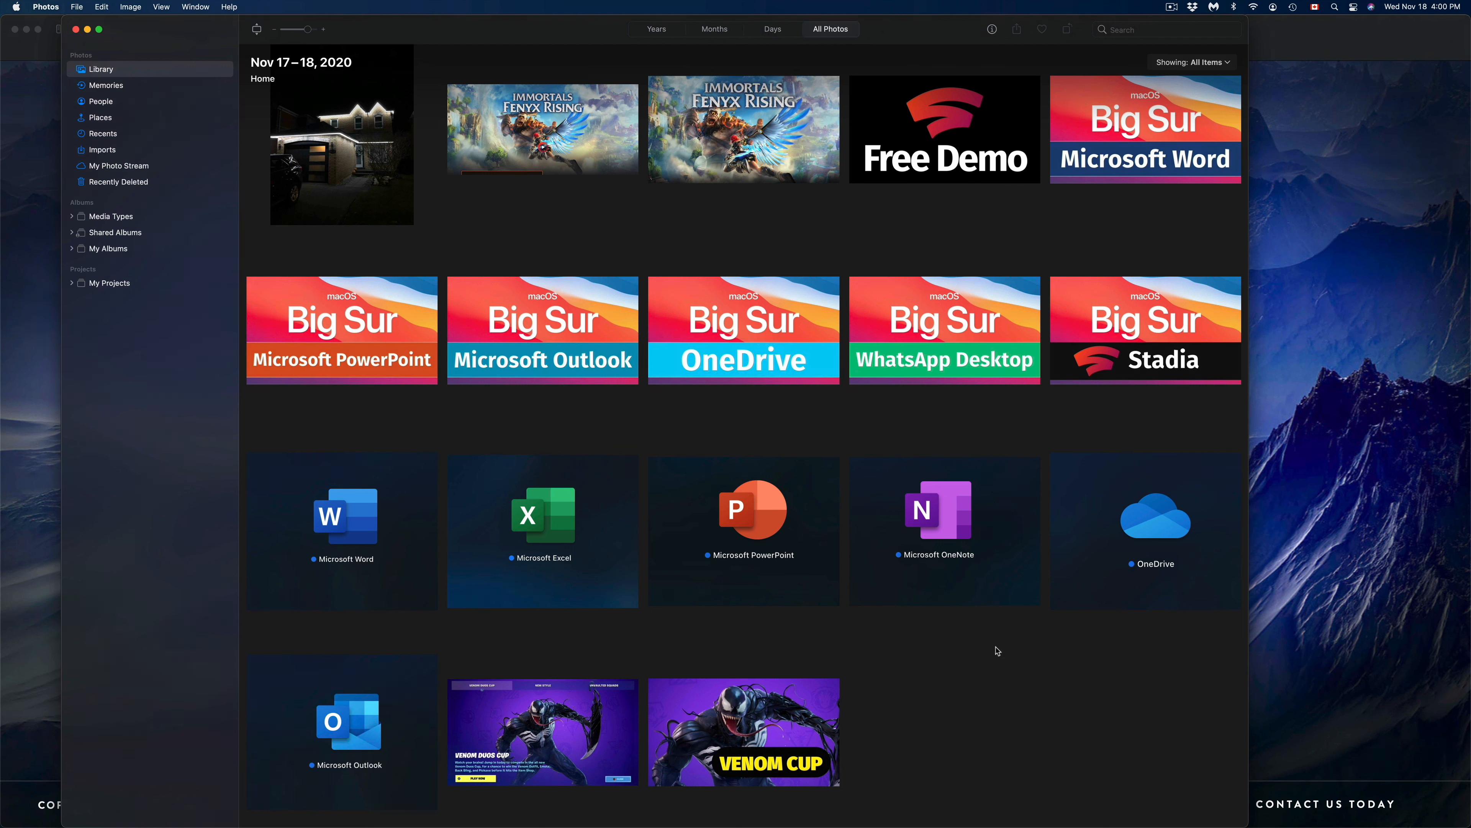
mouse_move(1006, 744)
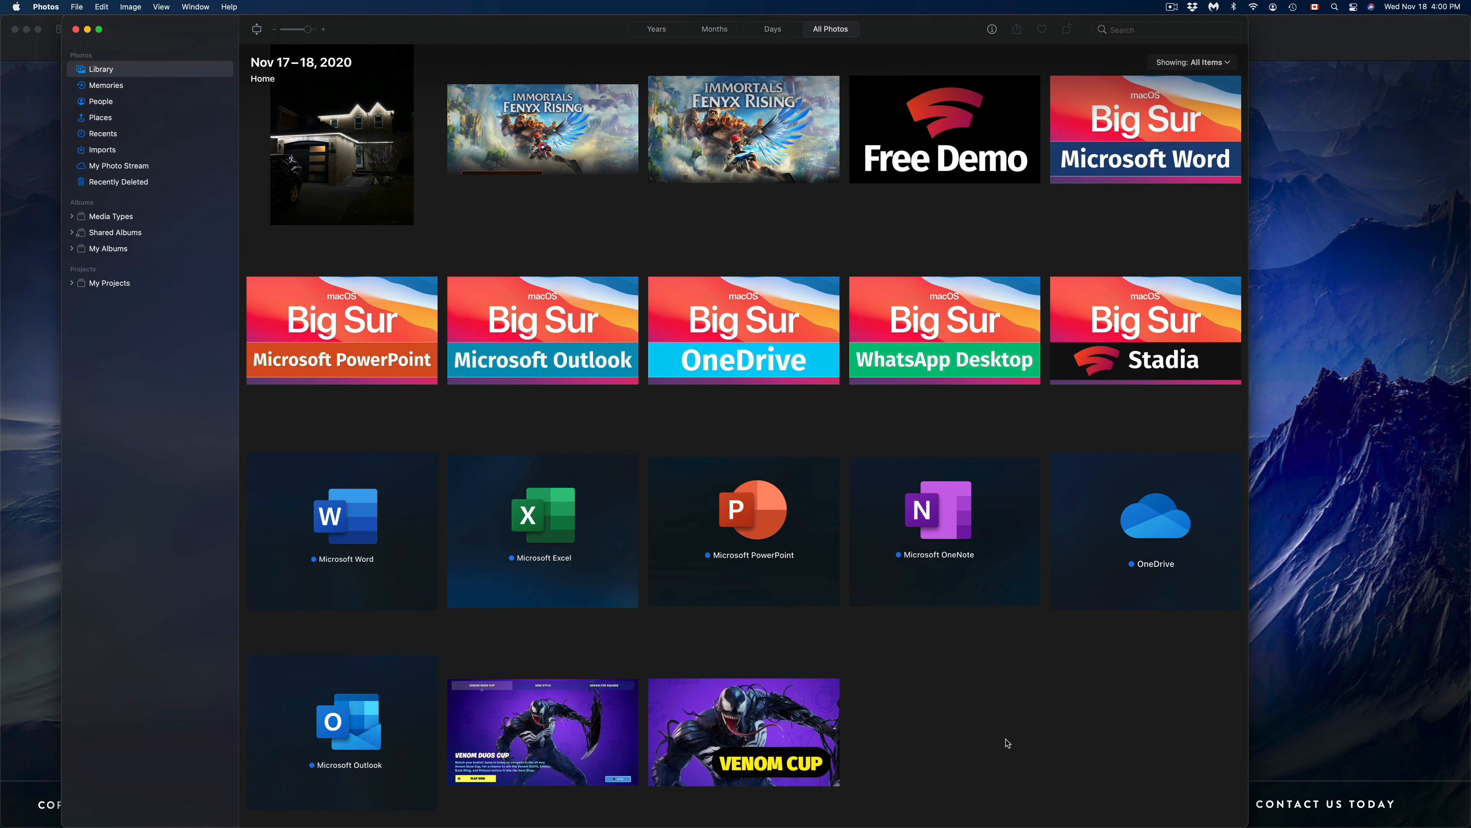
Select every photo in the library (Cmd+A) and reach the Edit menu commands
key(cmd+a)
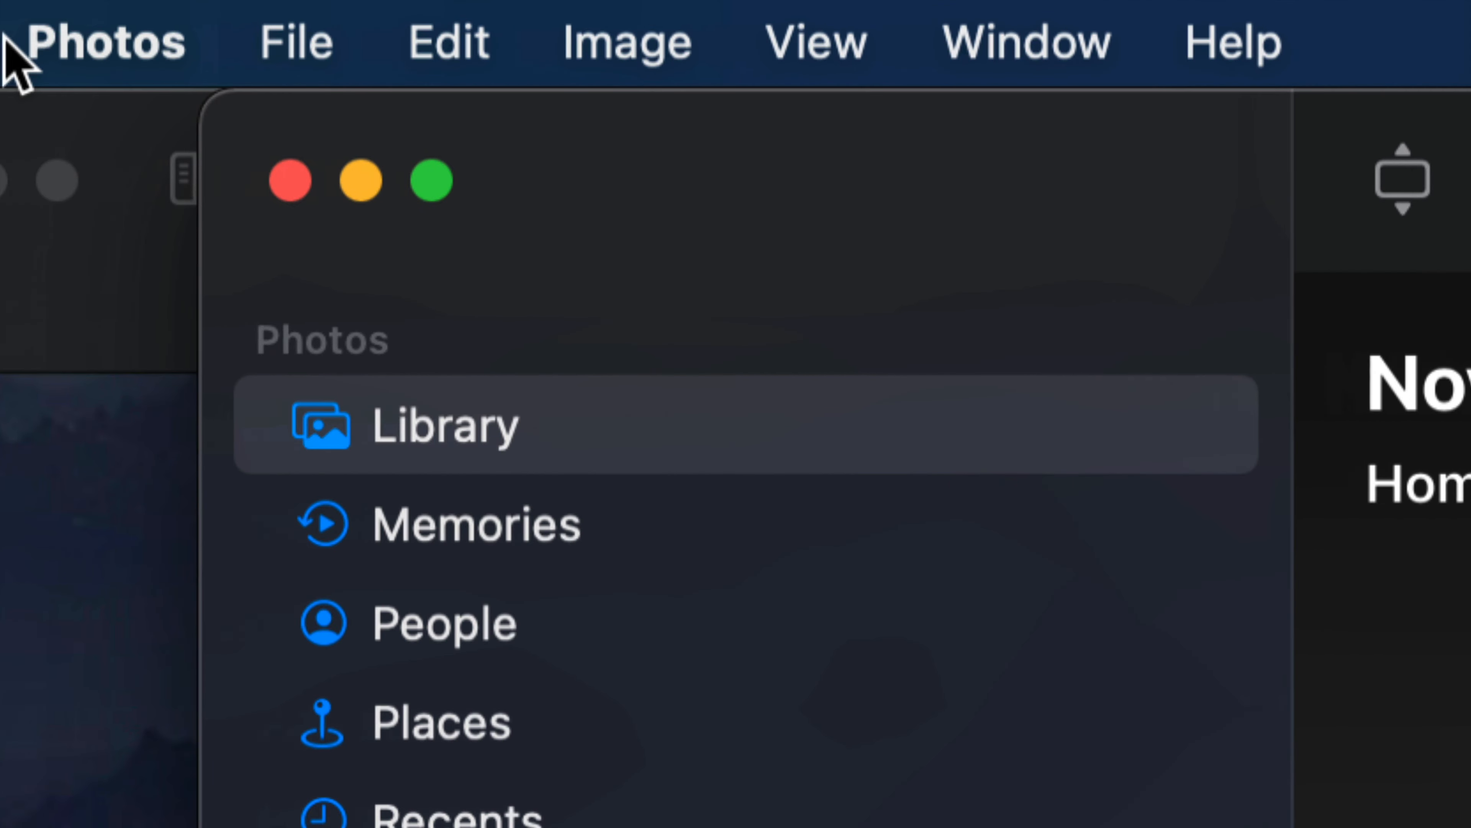
click(449, 41)
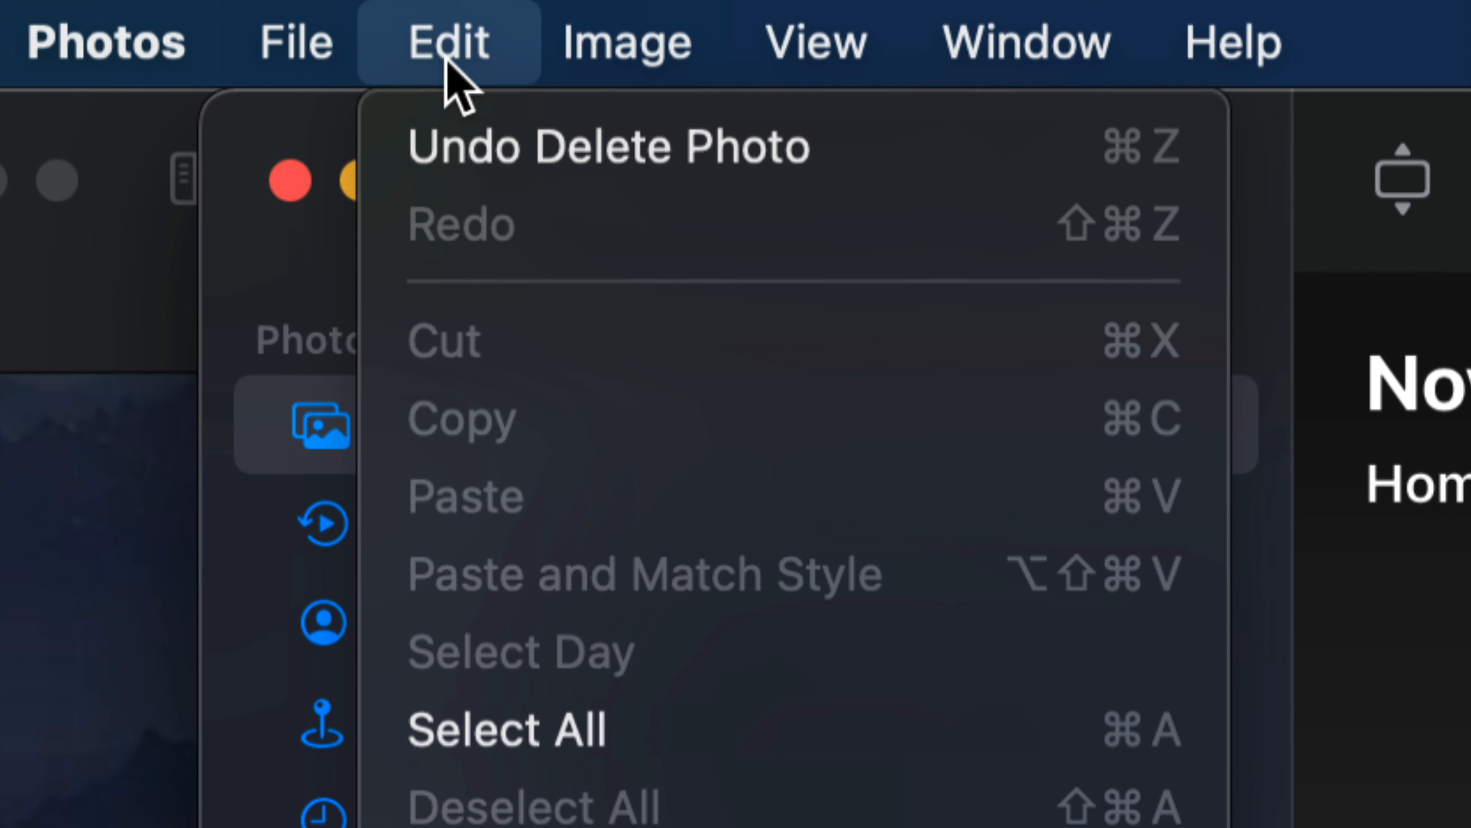
mouse_move(769, 729)
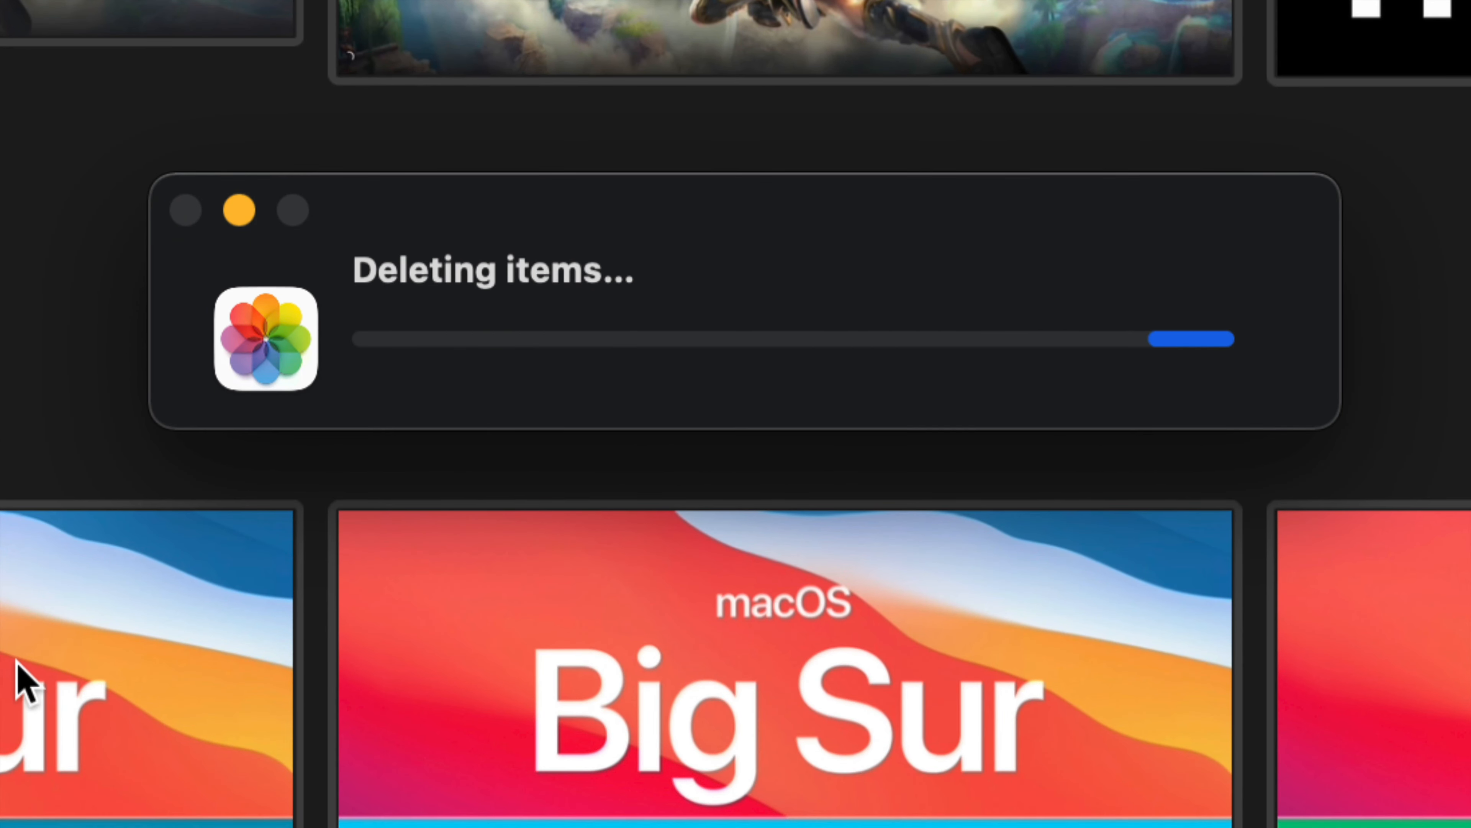
mouse_move(223, 631)
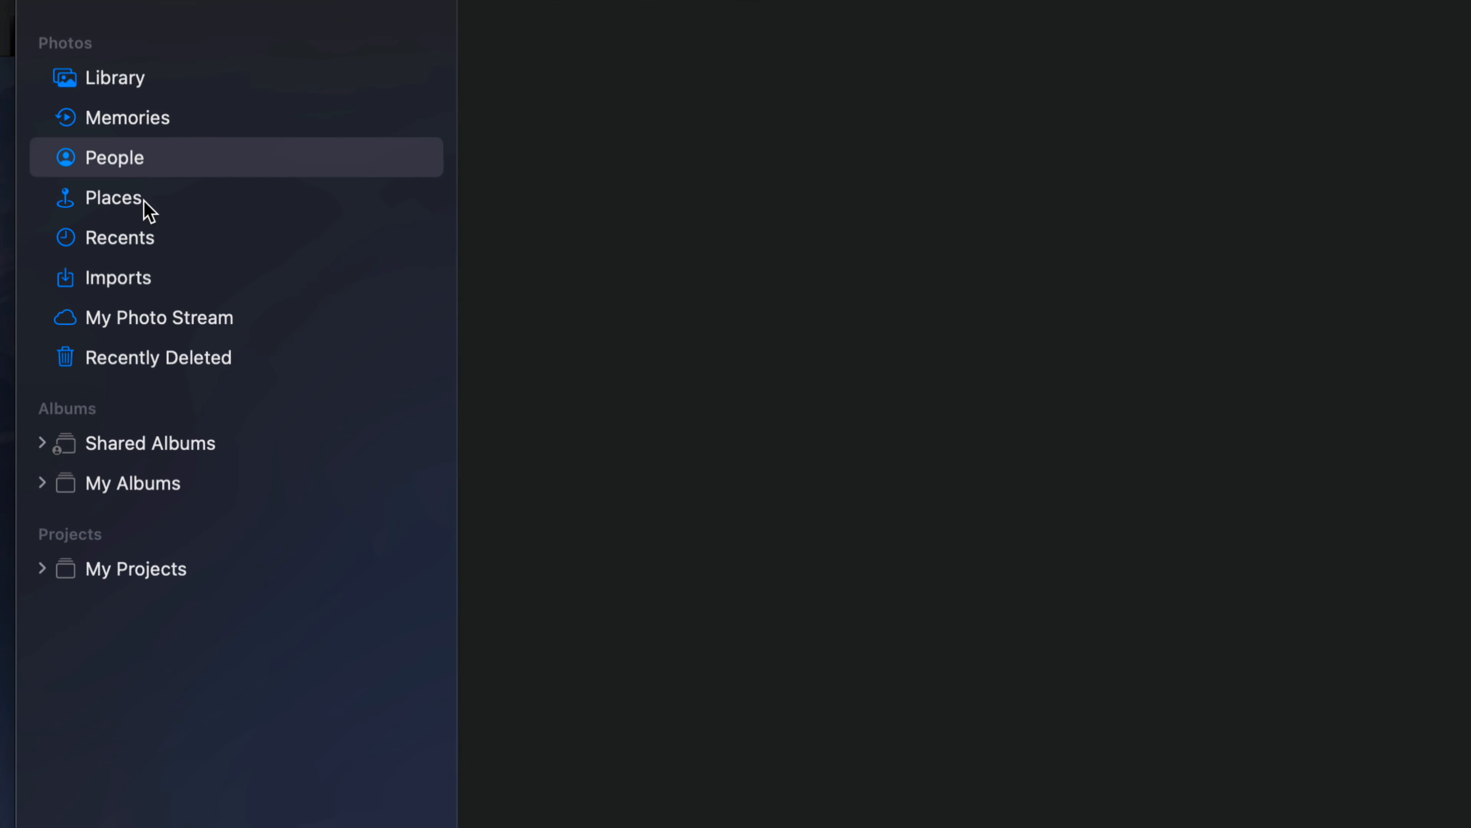
Navigate the sidebar albums to reach the Recently Deleted items
click(116, 276)
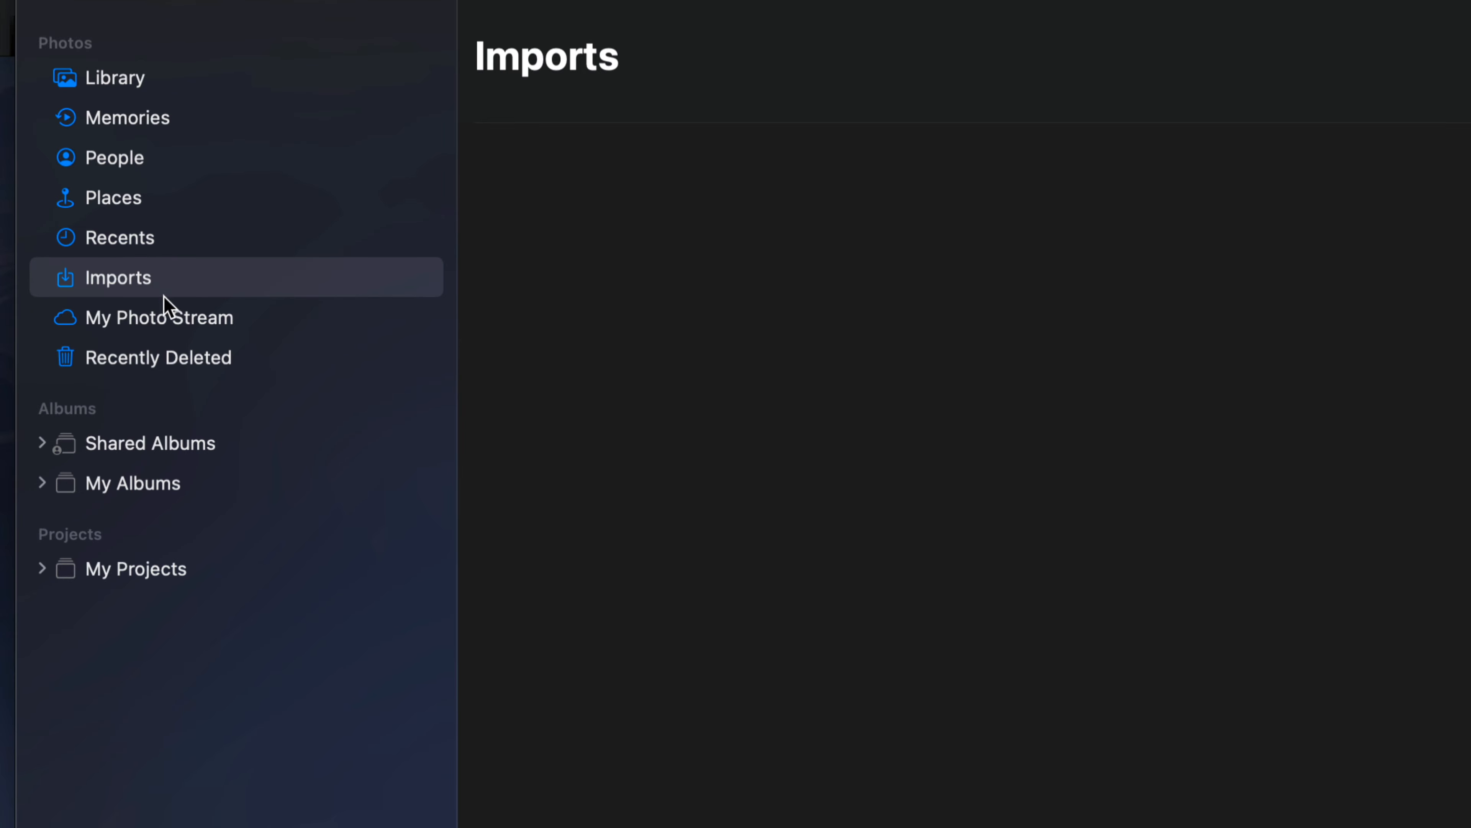
click(158, 317)
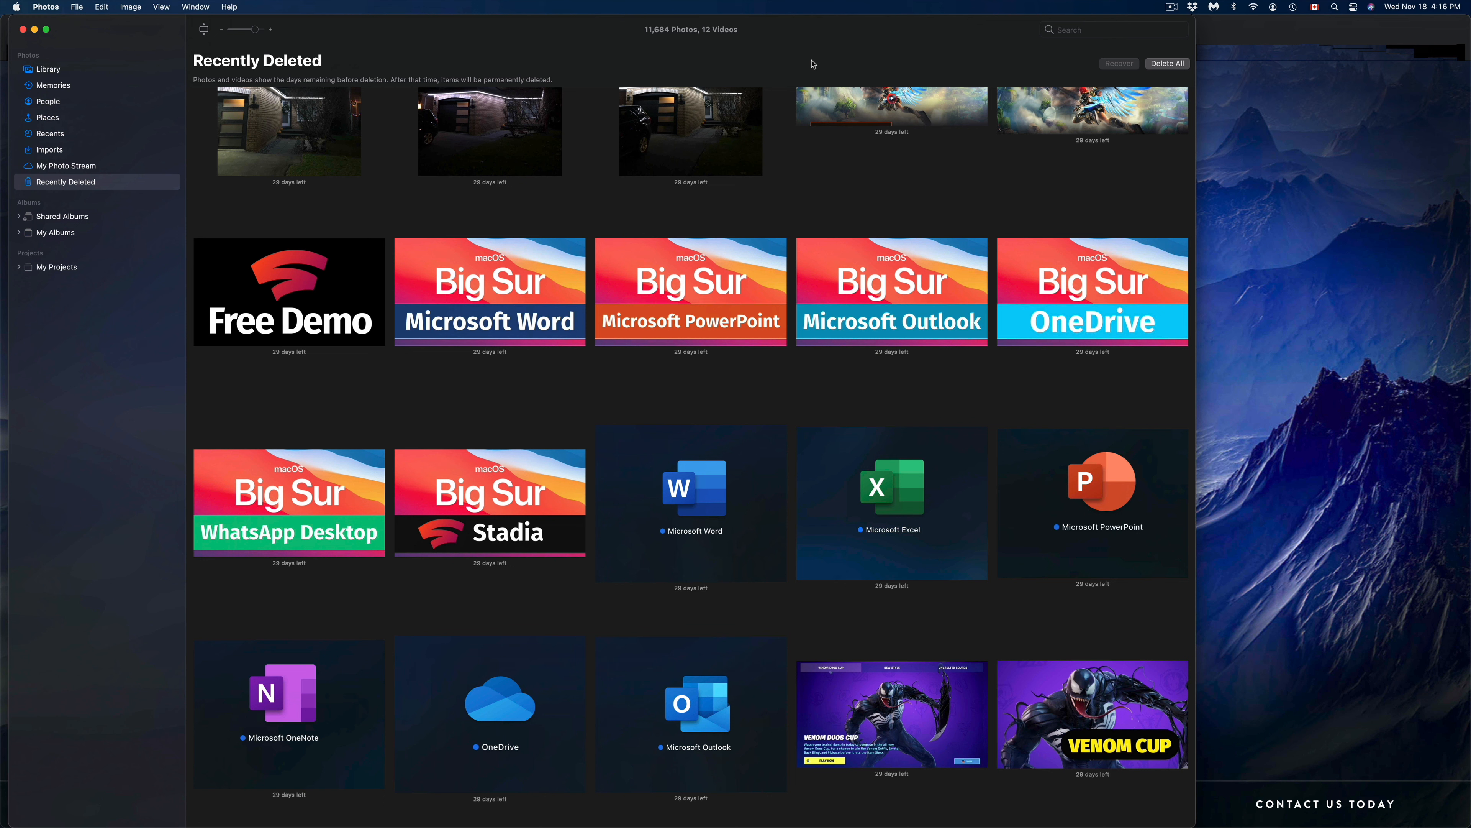
mouse_move(829, 202)
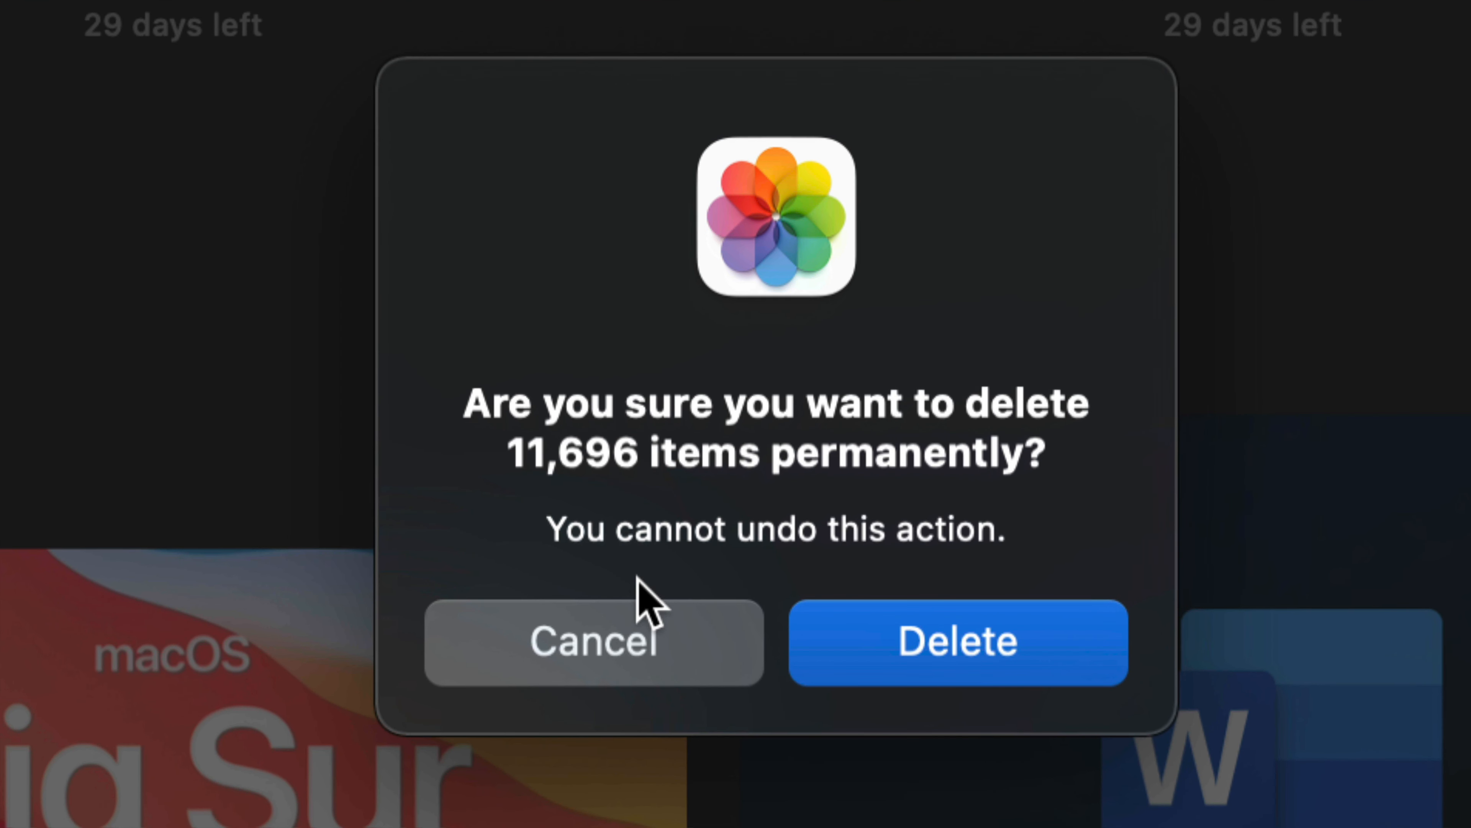
mouse_move(869, 459)
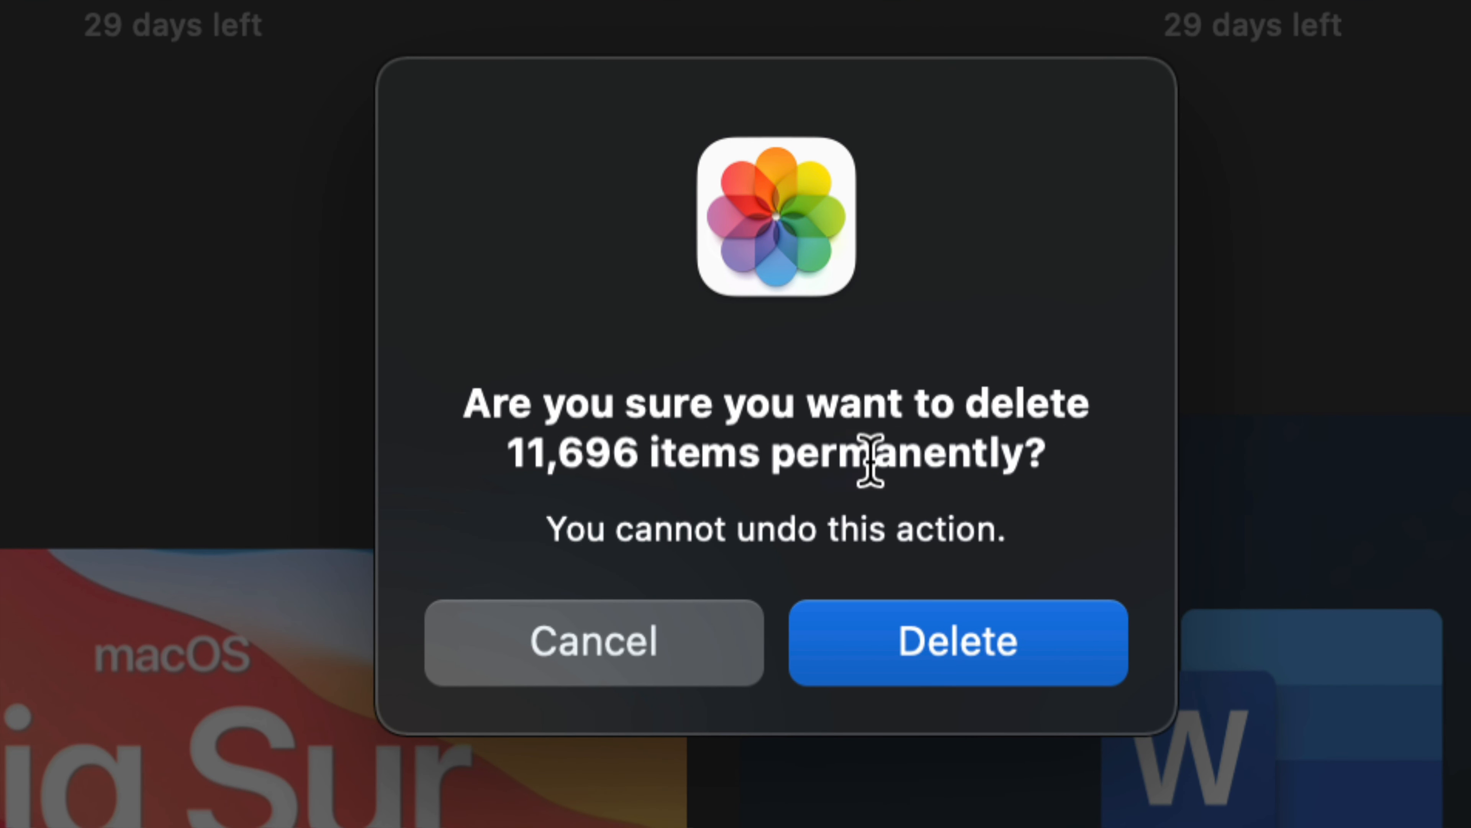
mouse_move(1088, 624)
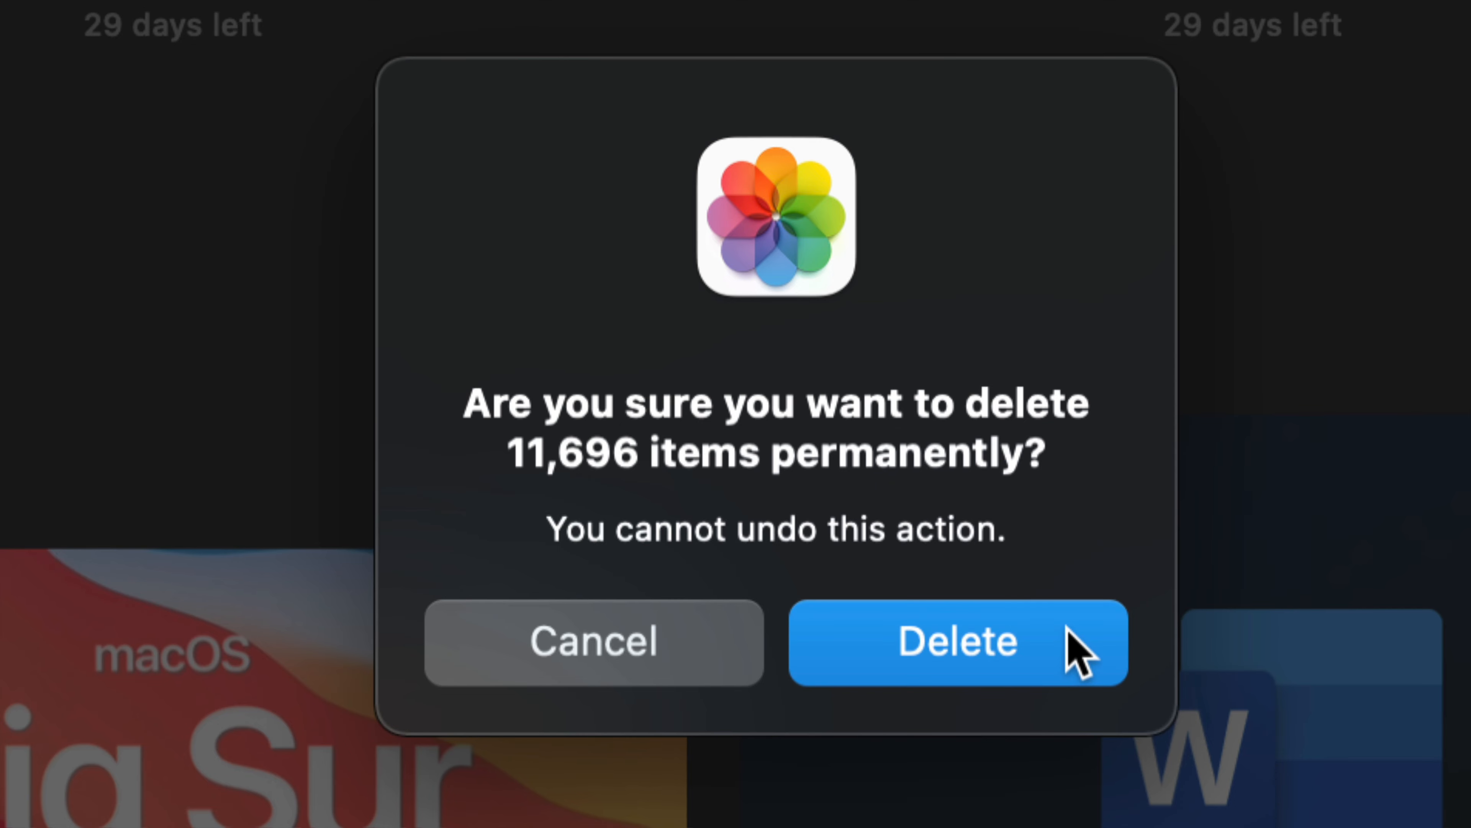
Confirm permanently deleting all 11,696 Recently Deleted items and let erasing finish
click(957, 642)
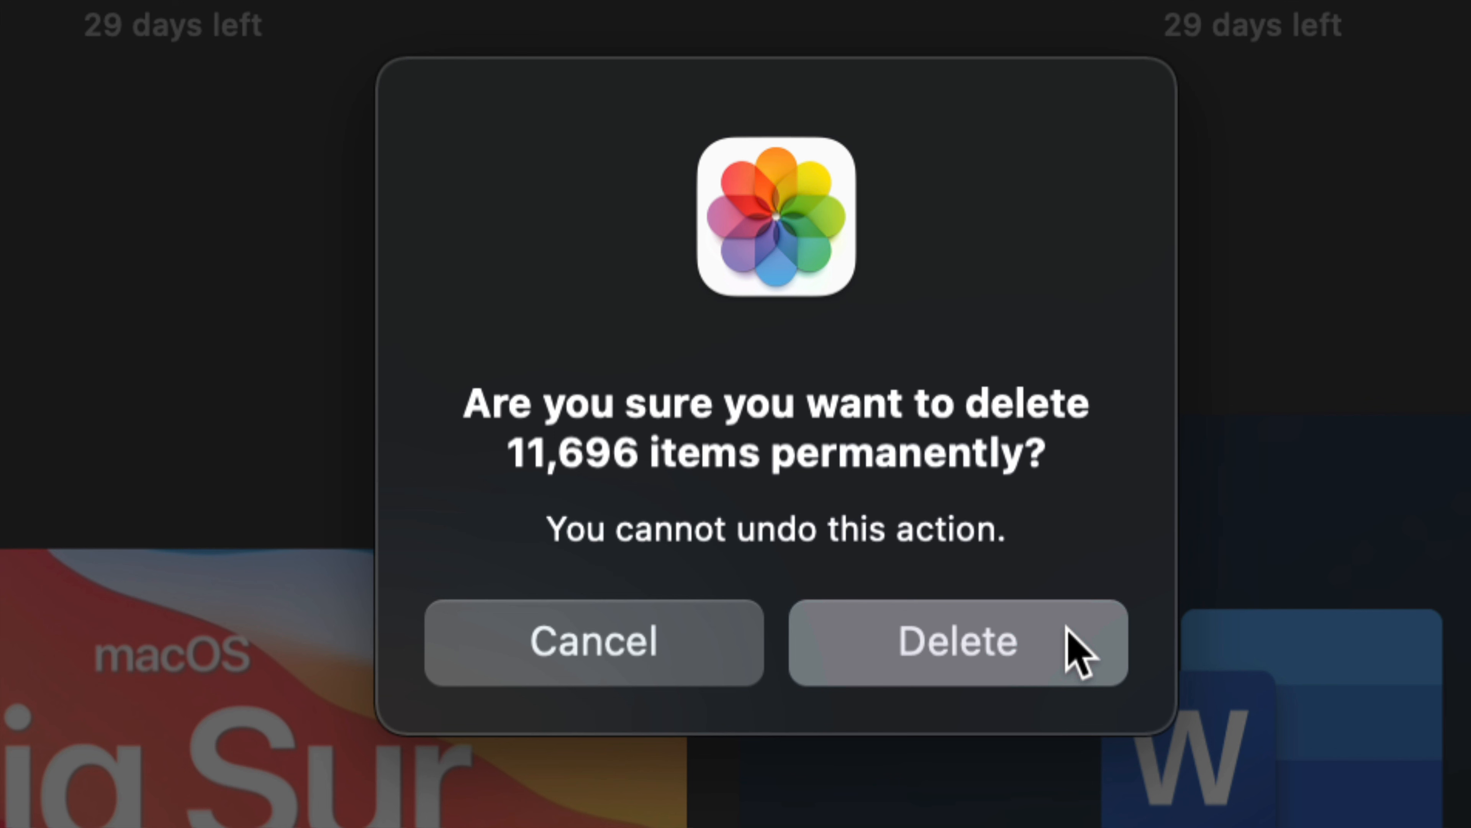
click(957, 642)
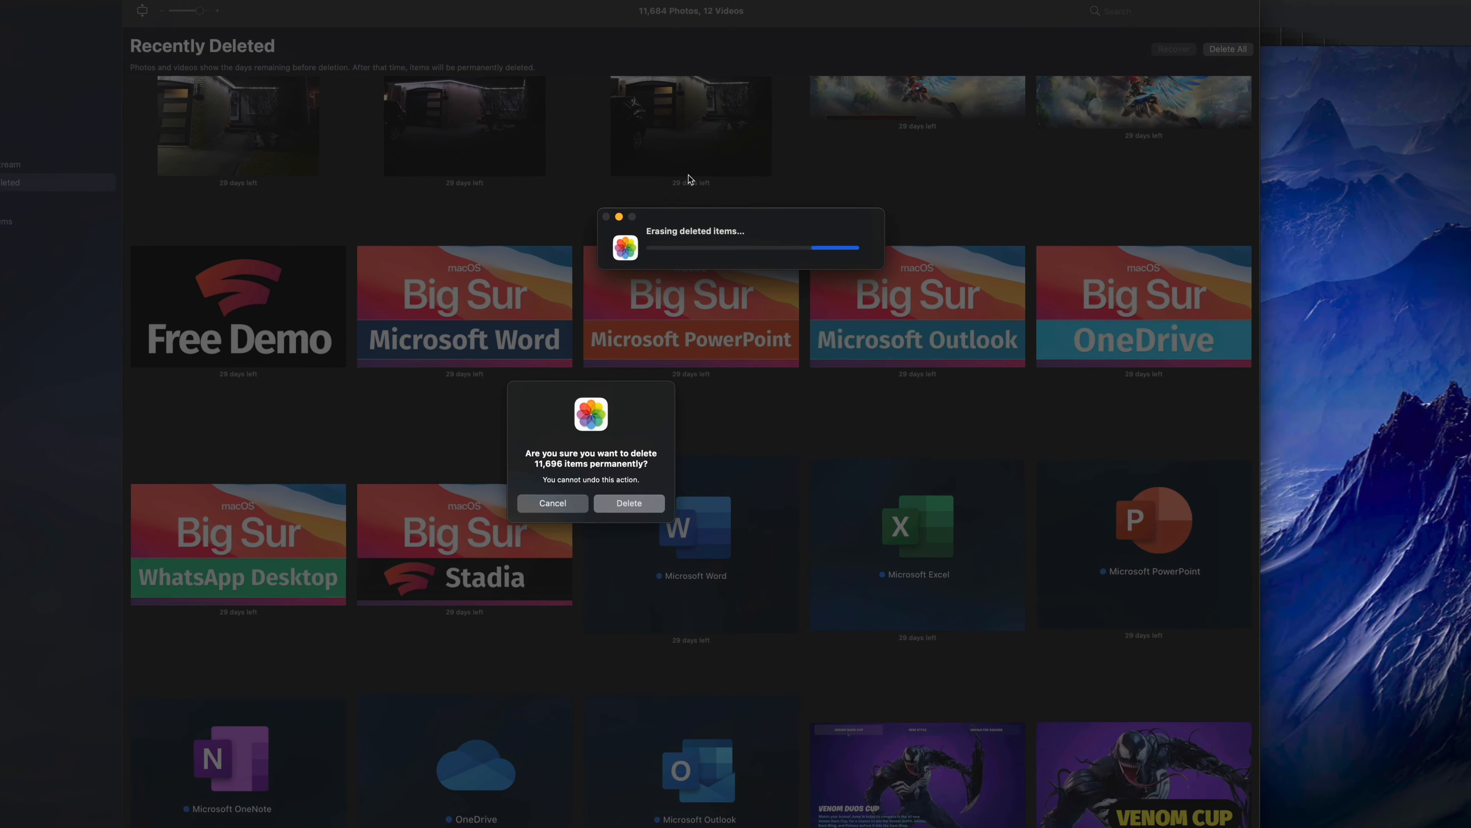
click(628, 502)
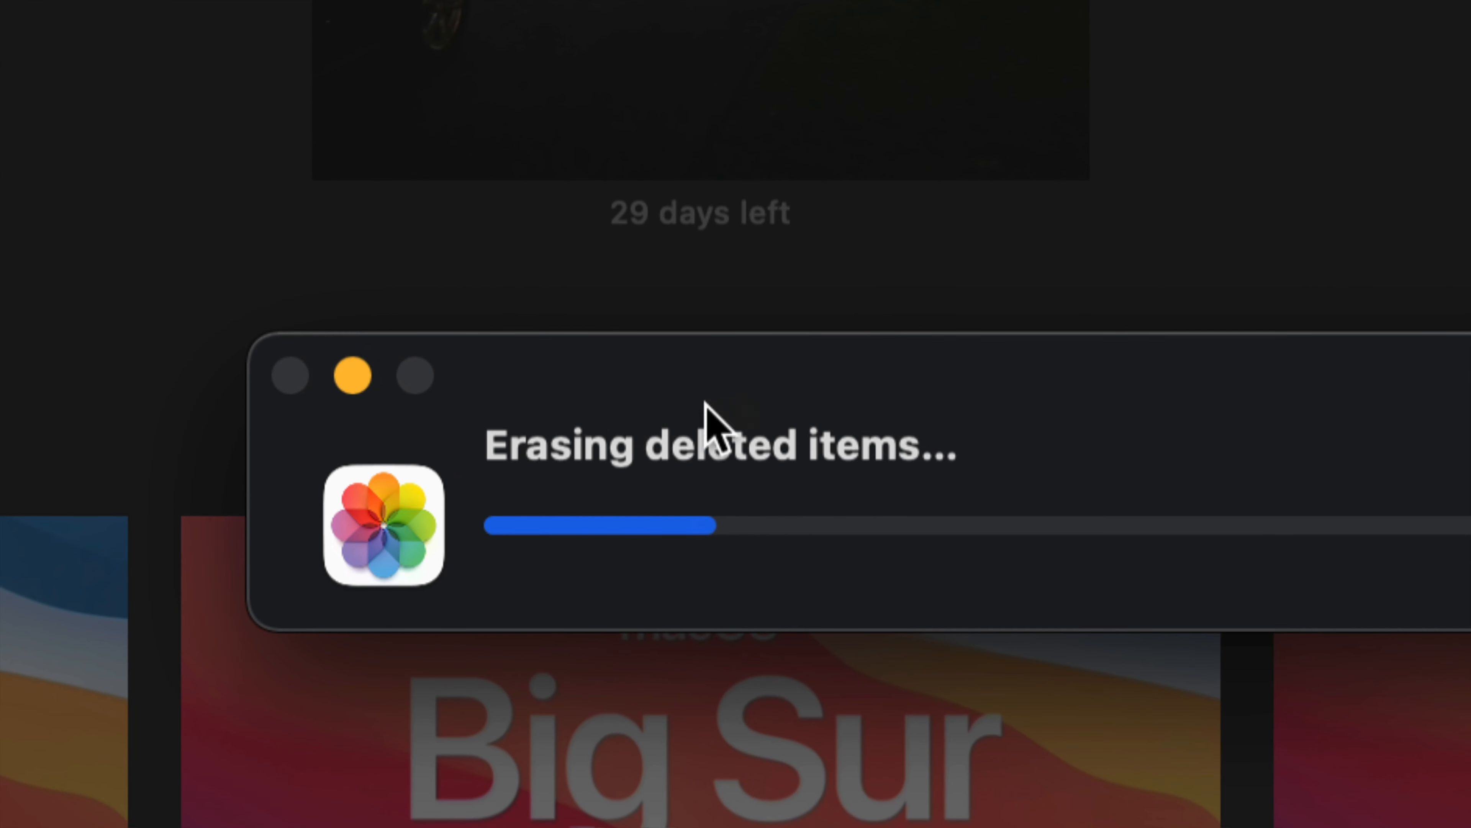
mouse_move(1040, 453)
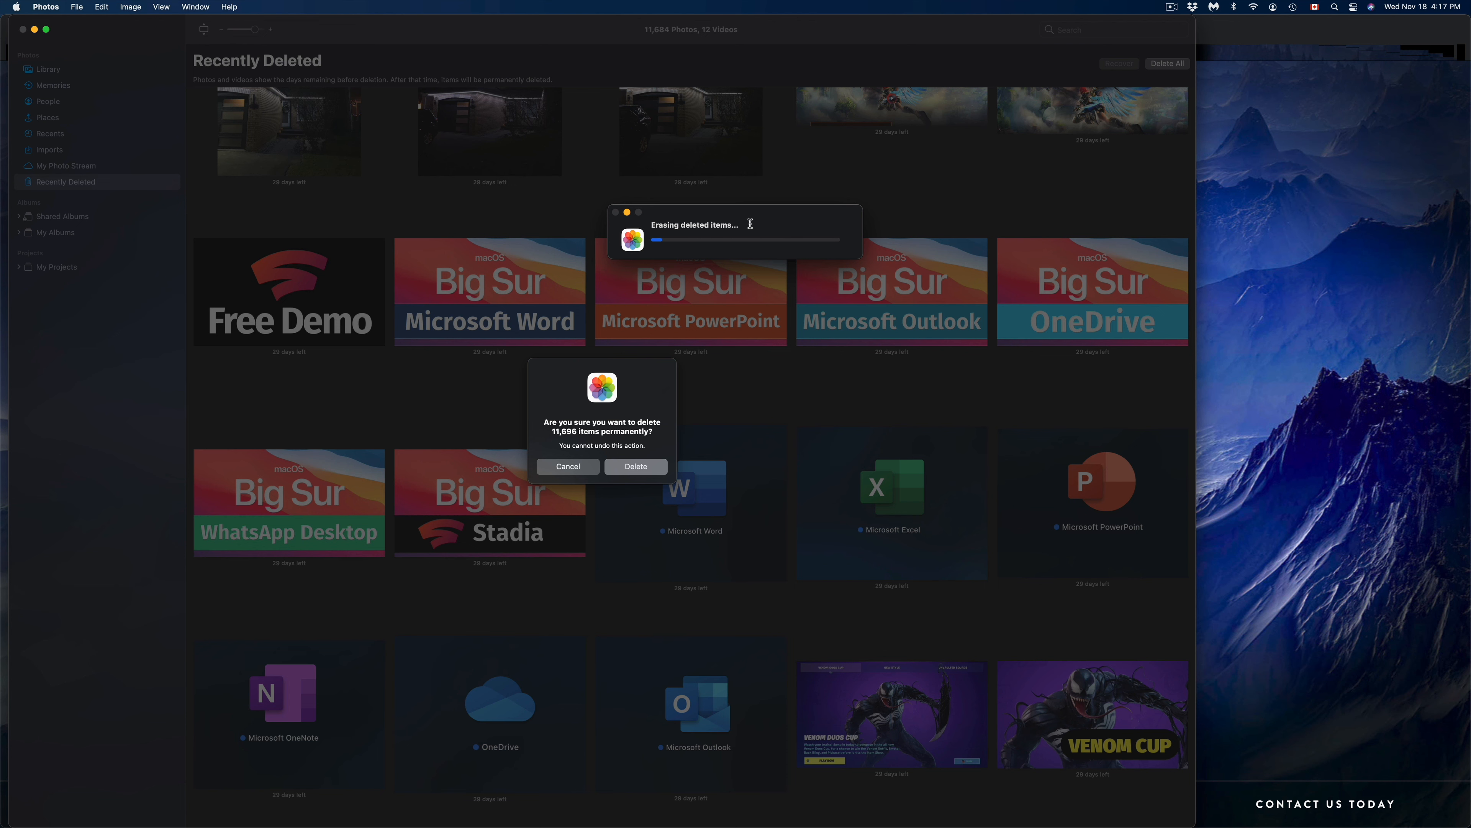
click(634, 467)
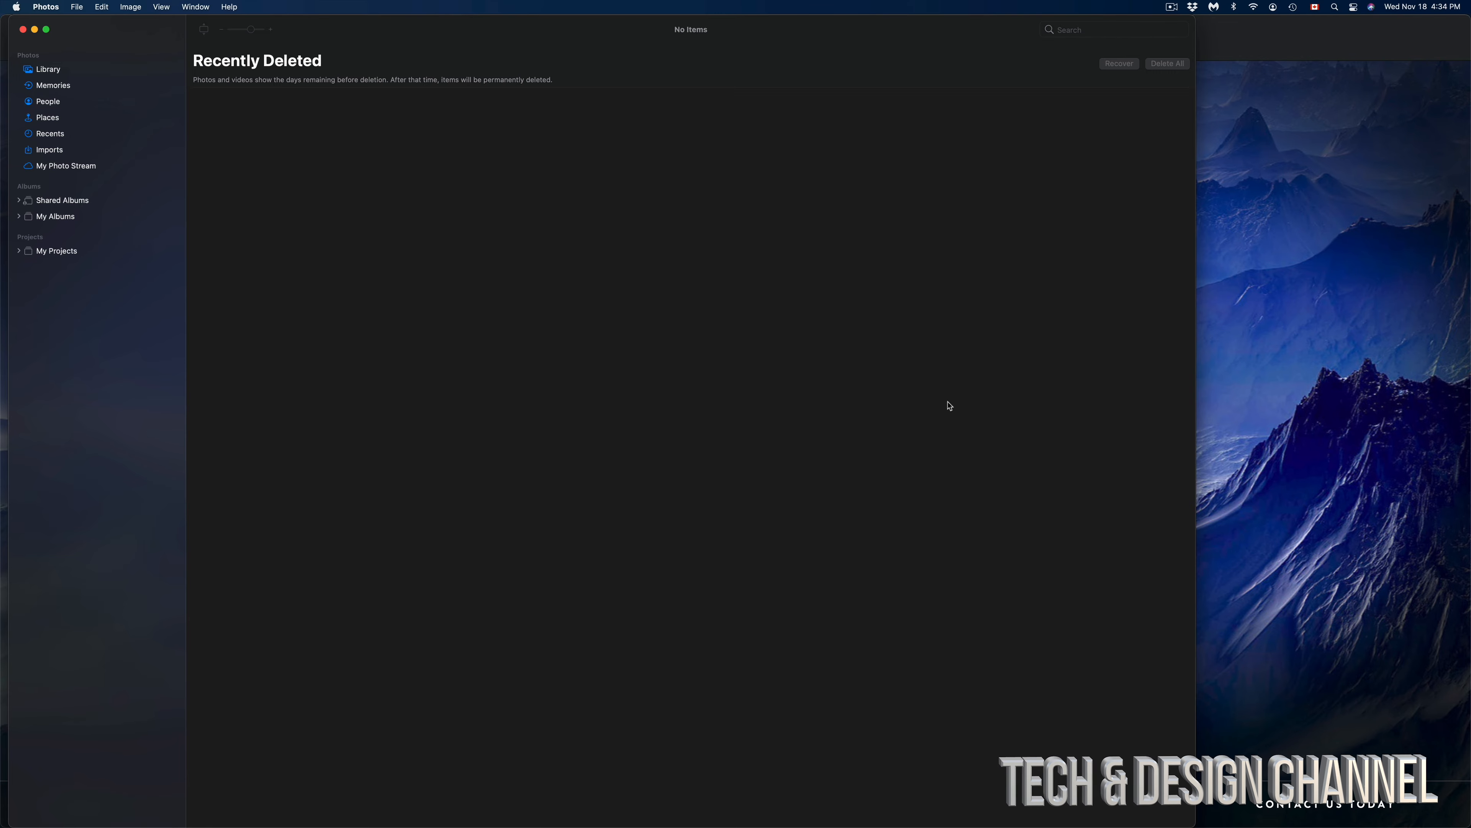
mouse_move(367, 20)
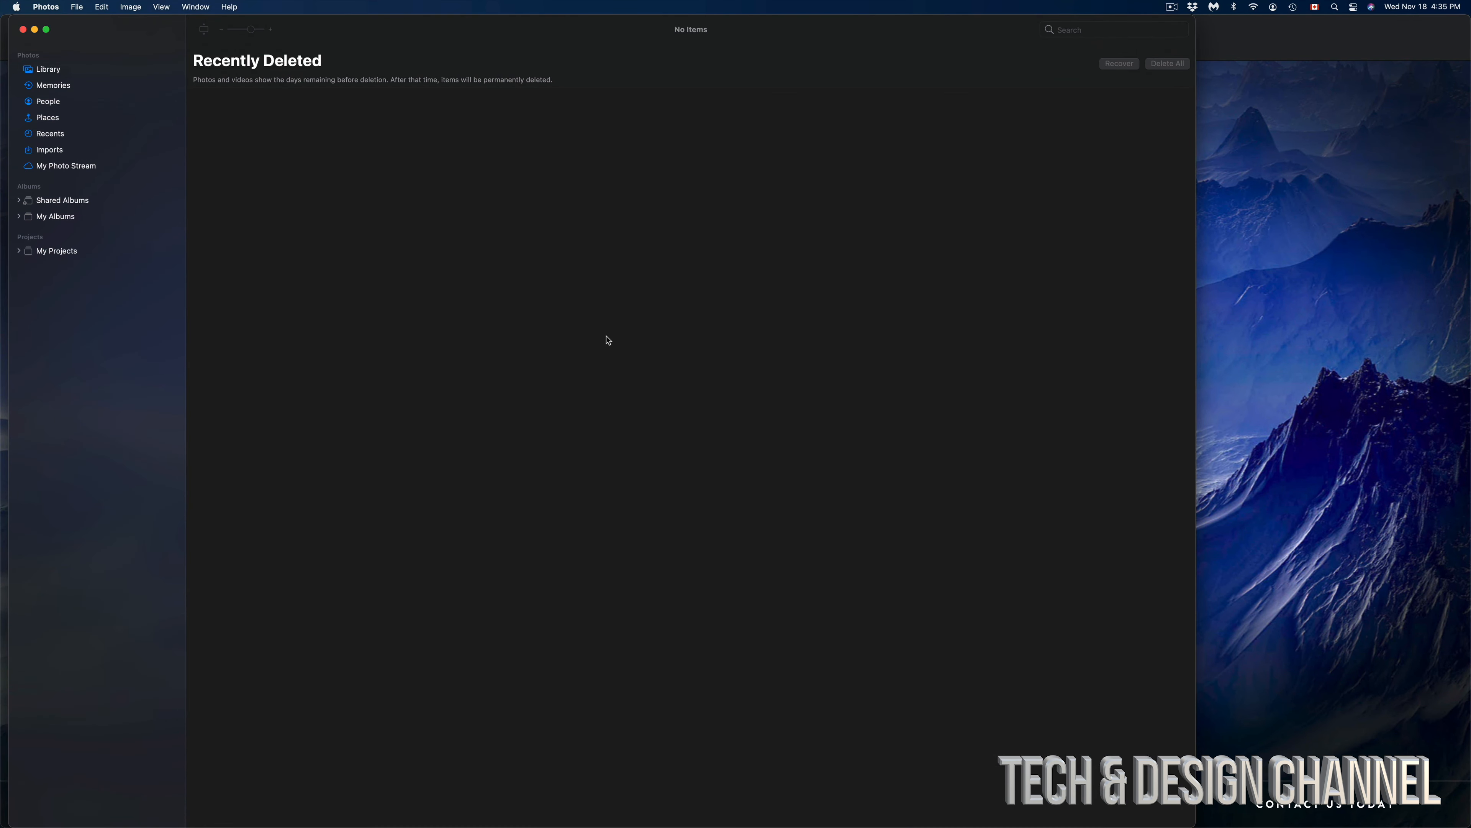
mouse_move(836, 324)
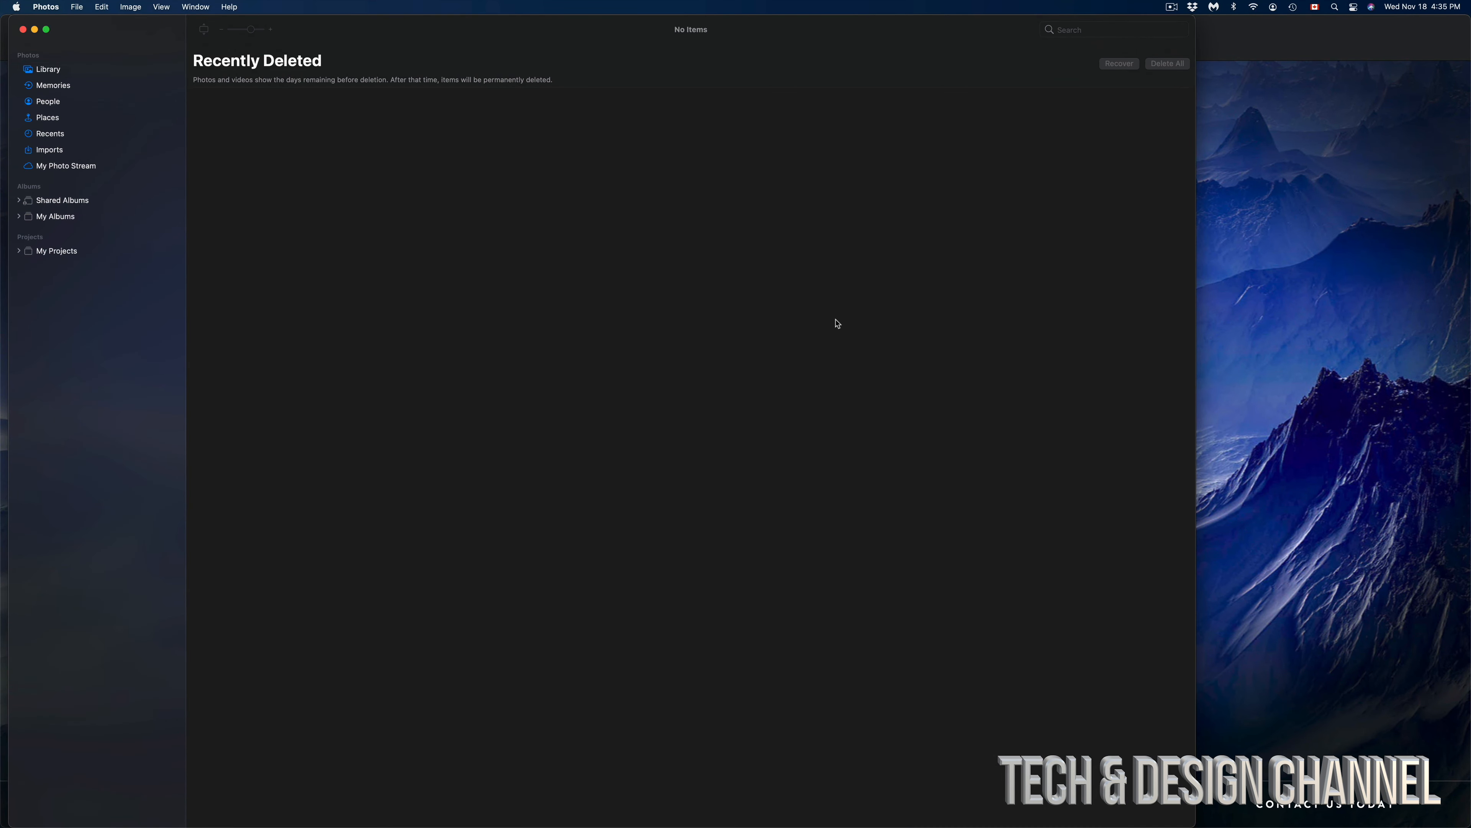